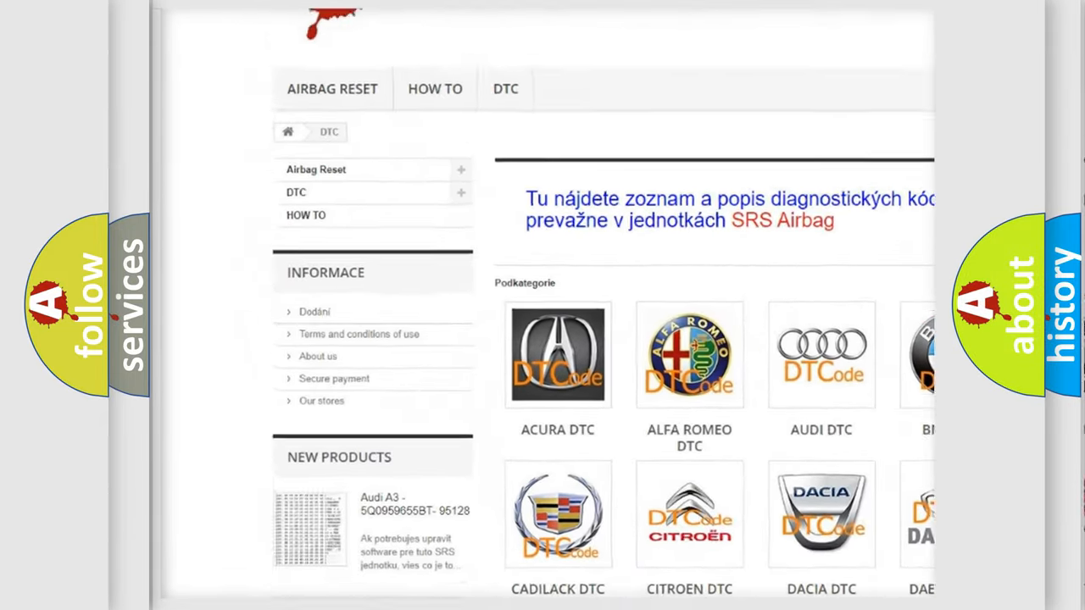
scroll("down", 3)
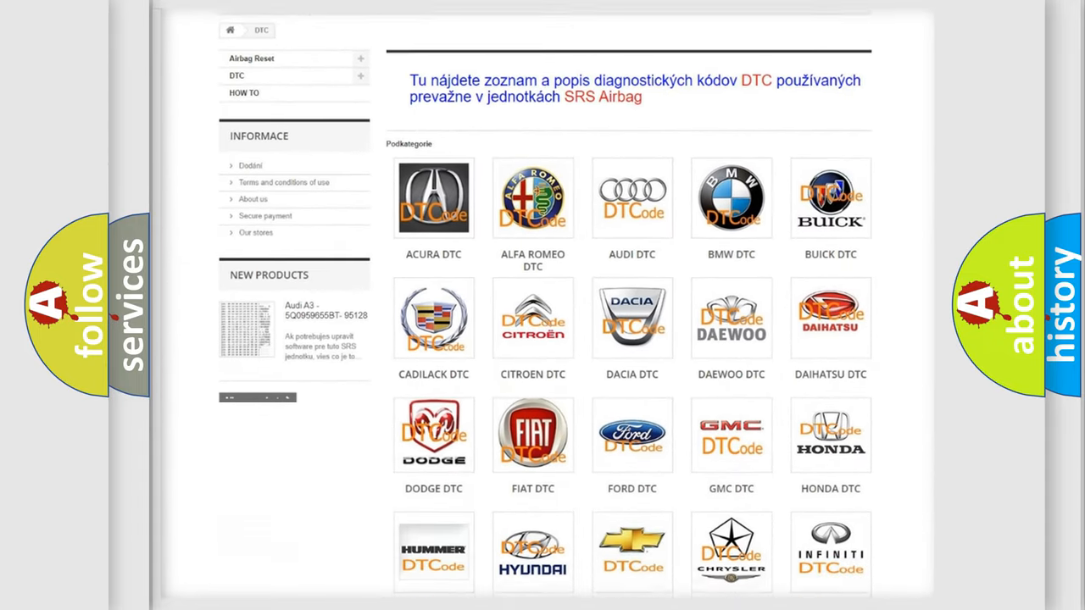
scroll("down", 3)
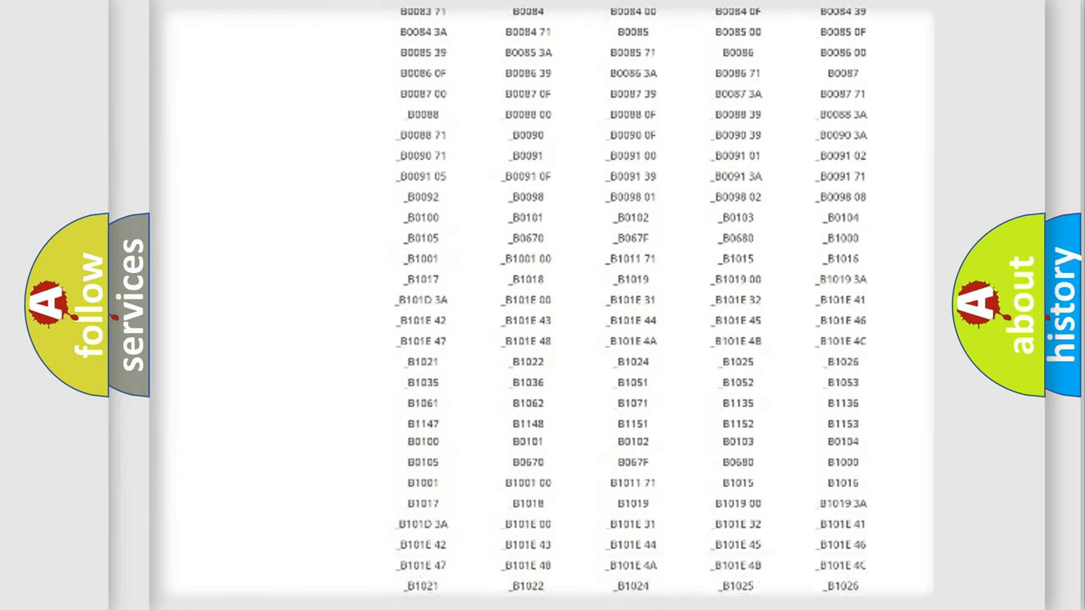
scroll("up", 3)
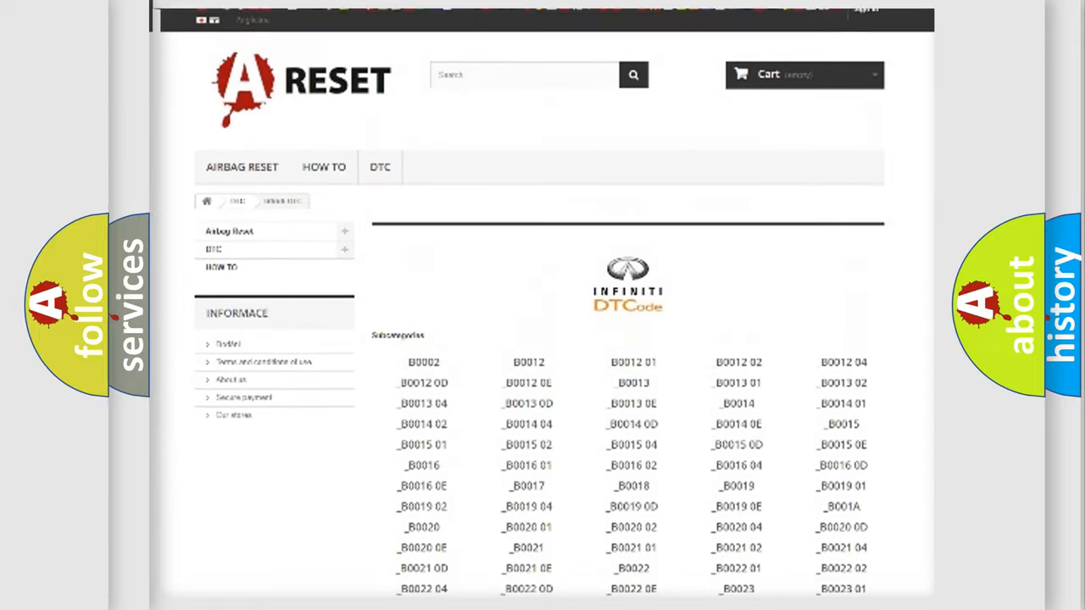